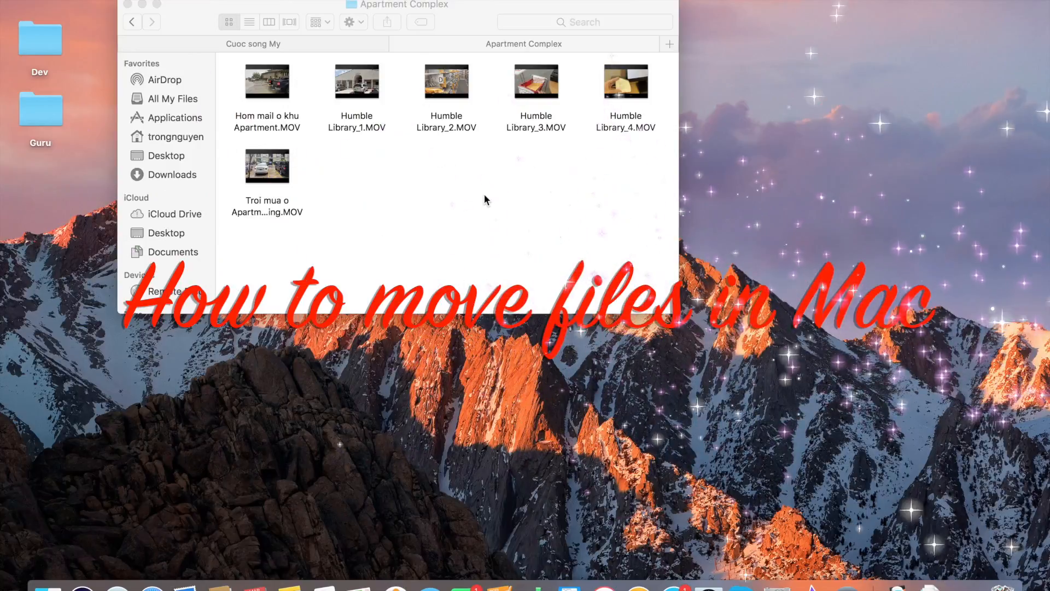
pyautogui.moveTo(479, 216)
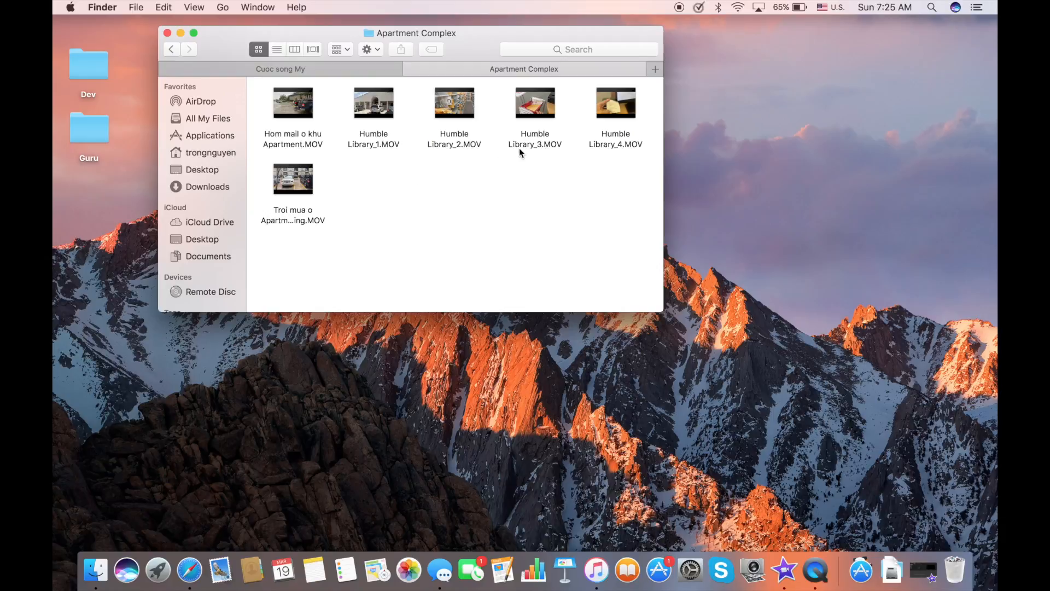
pyautogui.moveTo(521, 228)
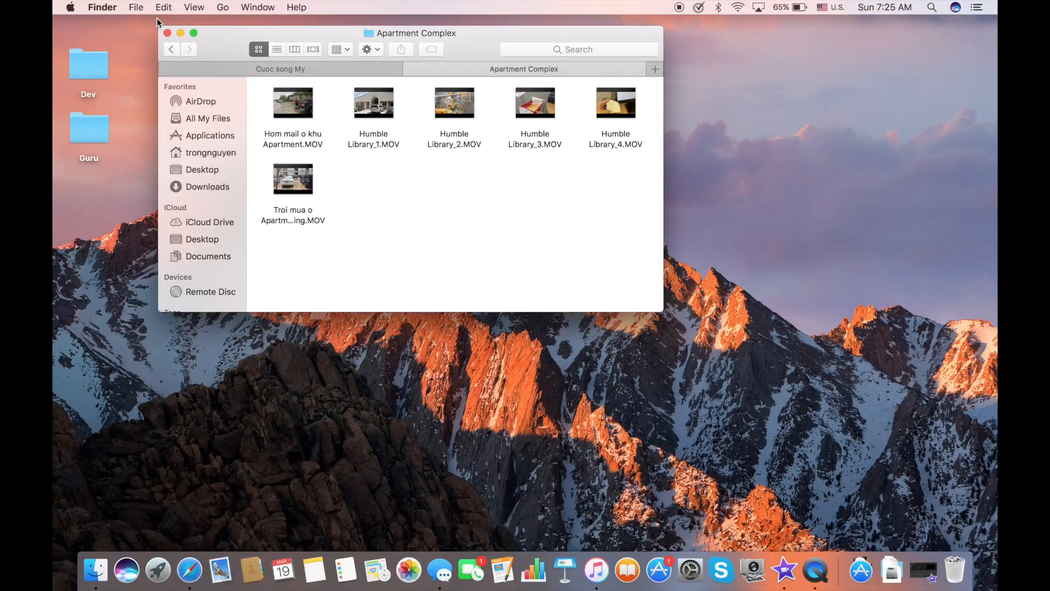
# - Show the empty Humble Library folder (home > Youtube) in a new window placed at the lower right
pyautogui.click(136, 8)
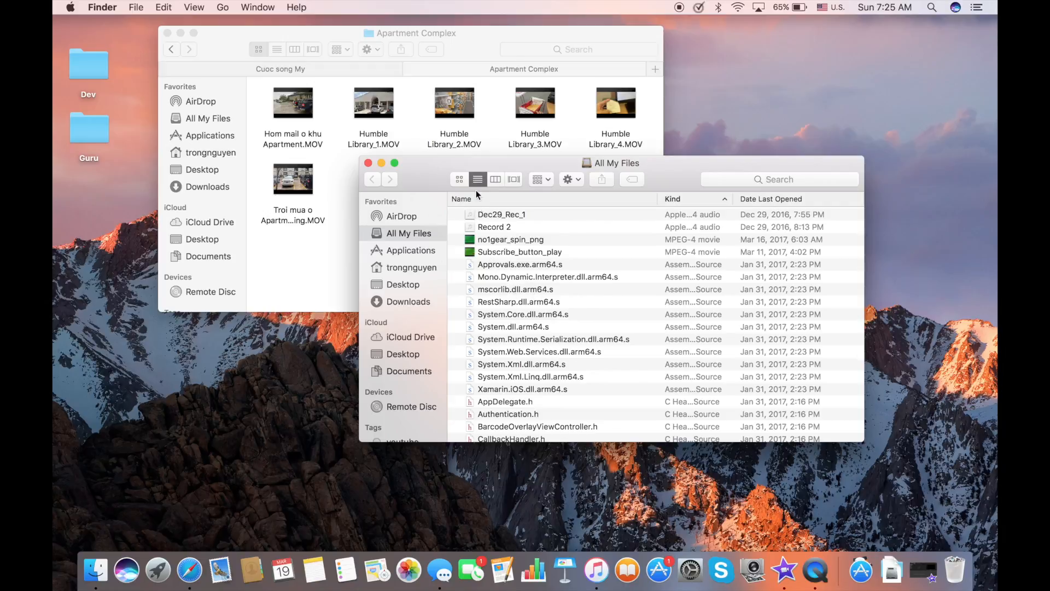
pyautogui.click(411, 267)
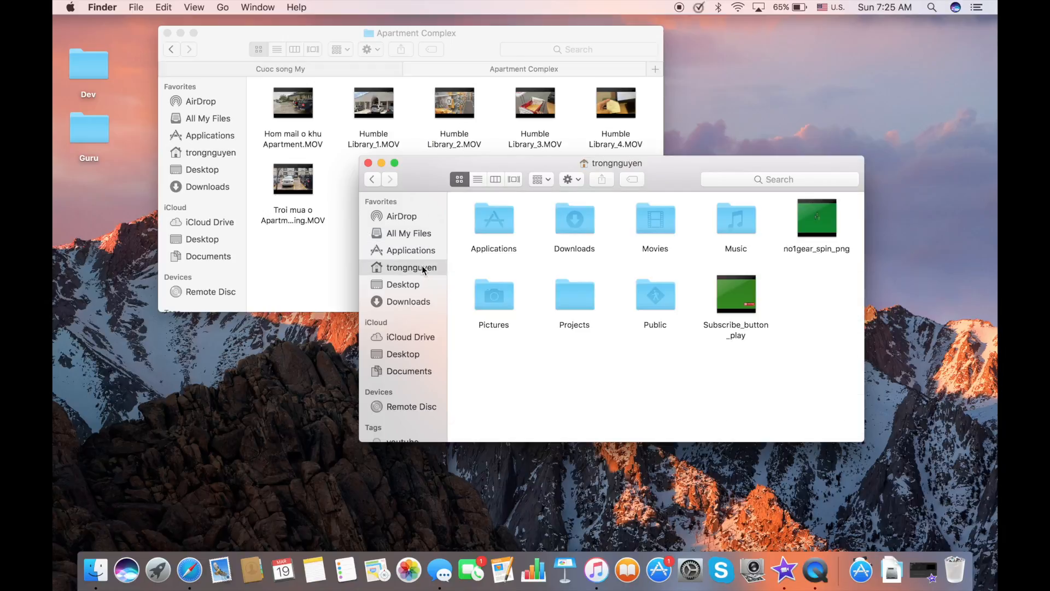
pyautogui.click(654, 219)
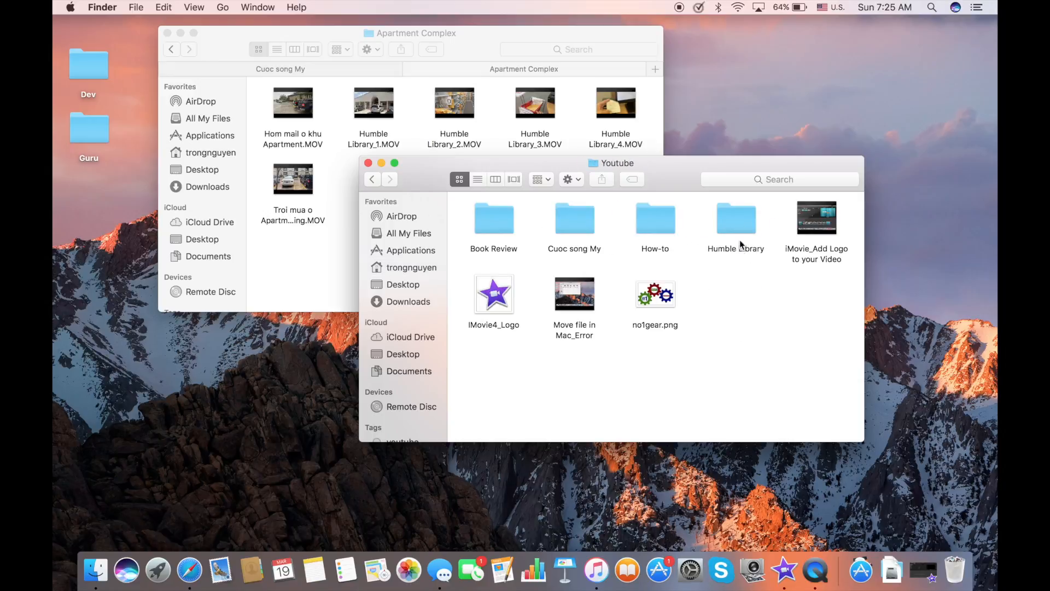
pyautogui.doubleClick(735, 218)
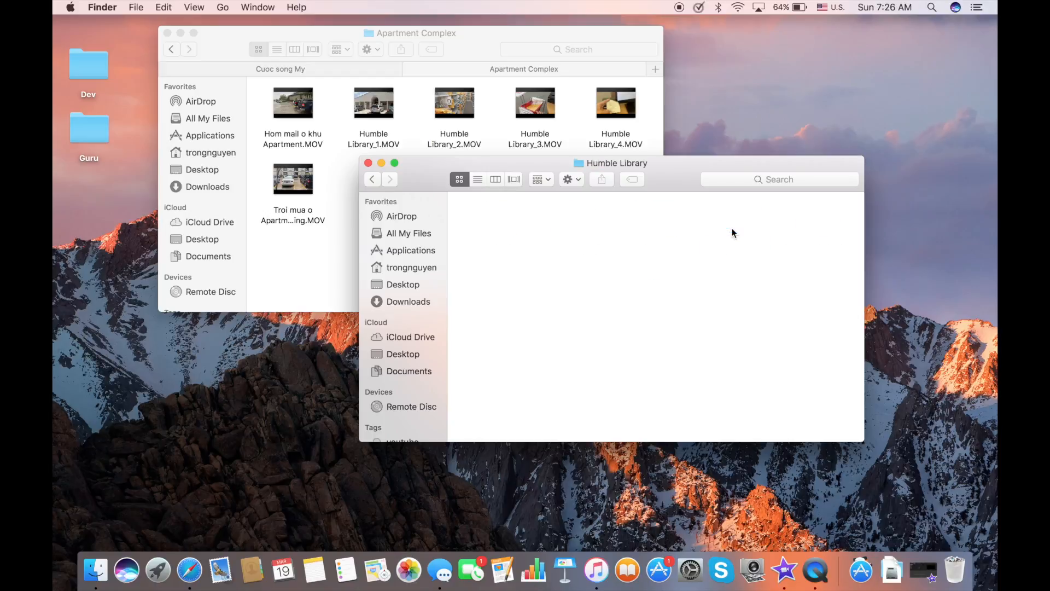
pyautogui.moveTo(617, 162); pyautogui.dragTo(719, 251)
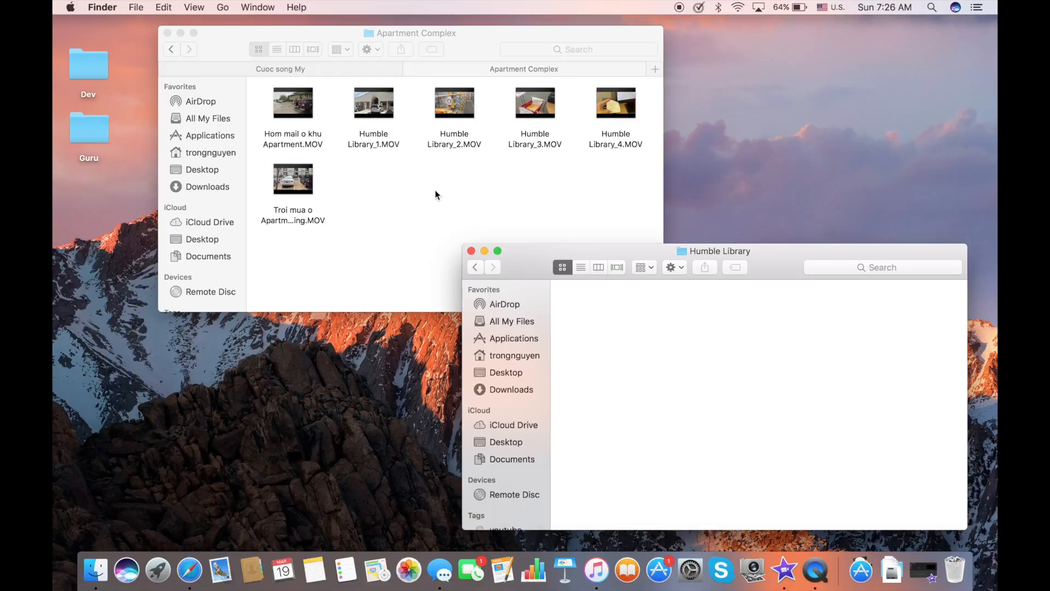
pyautogui.moveTo(375, 133)
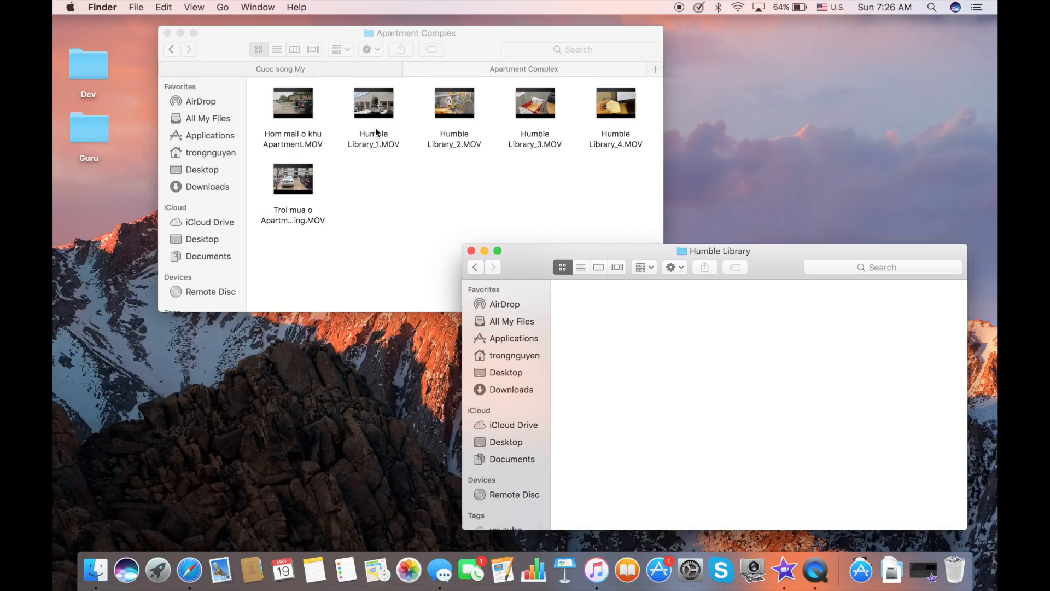
# - Move Humble Library_1.MOV from Apartment Complex into the Humble Library window
pyautogui.click(374, 103)
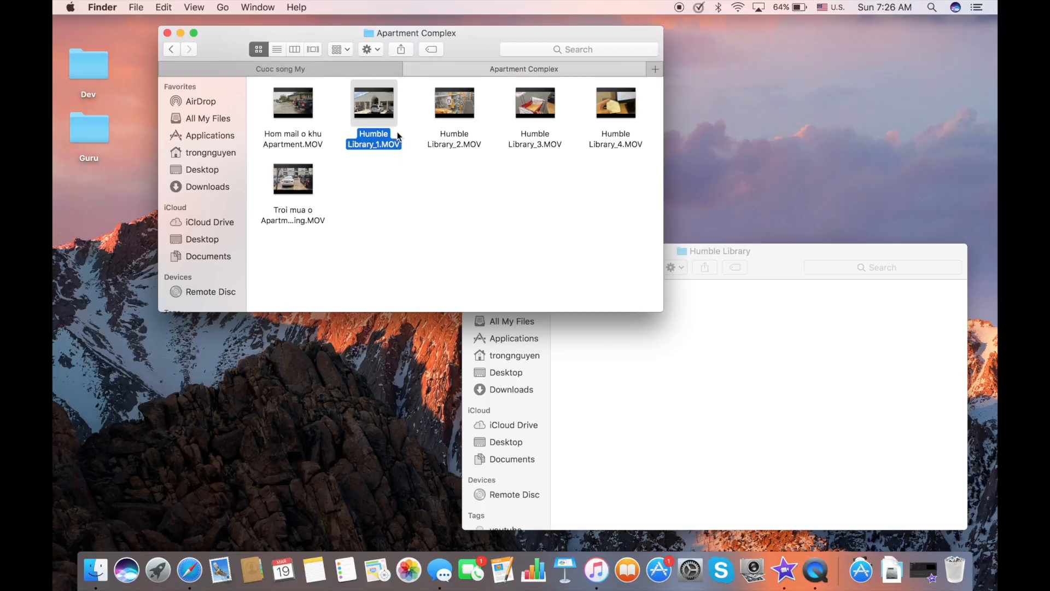
pyautogui.moveTo(374, 103); pyautogui.dragTo(741, 392)
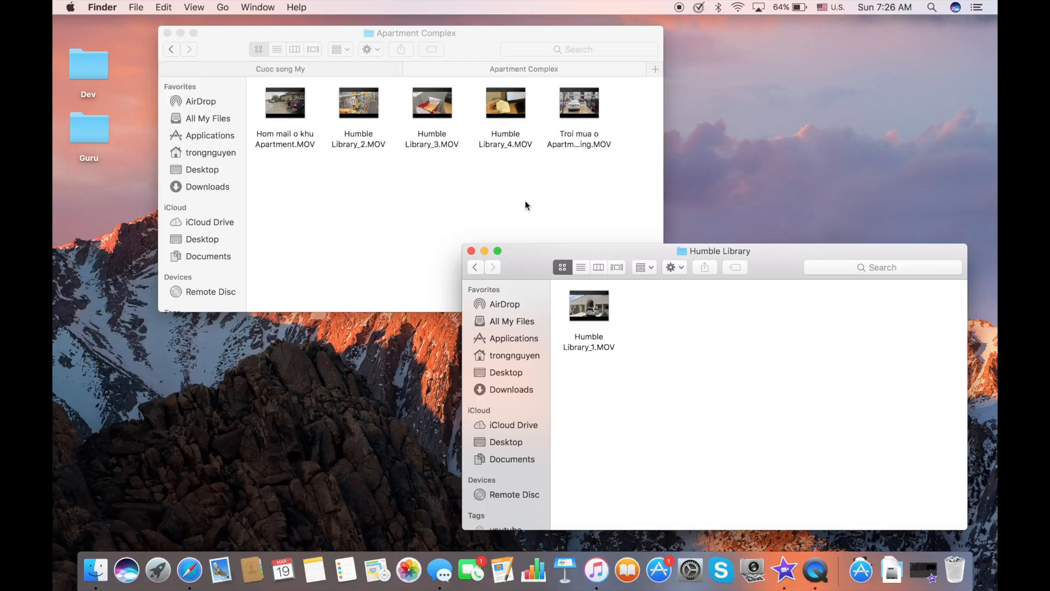
pyautogui.moveTo(620, 302)
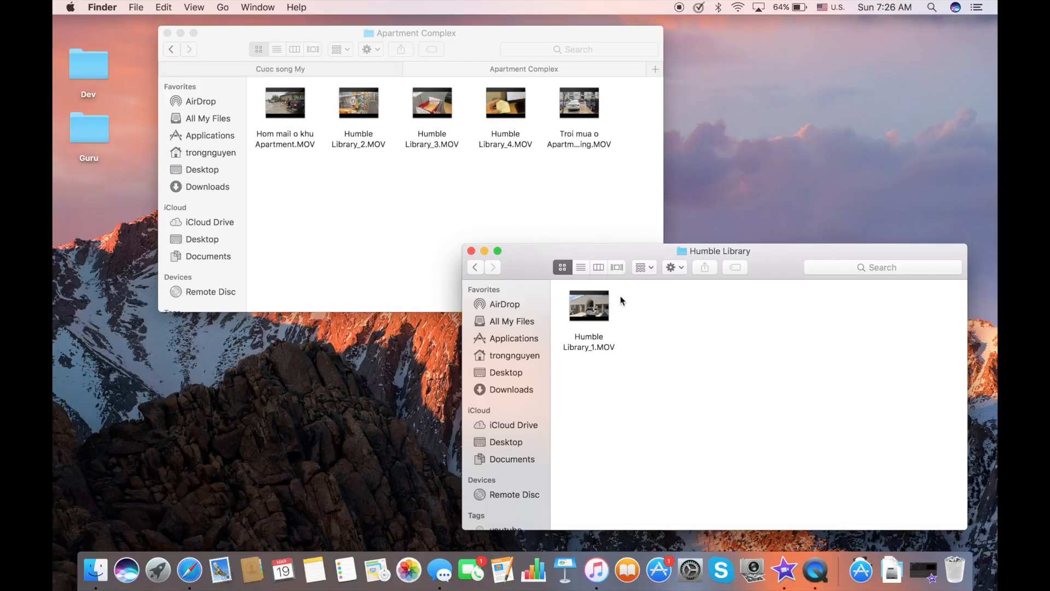
pyautogui.moveTo(650, 331)
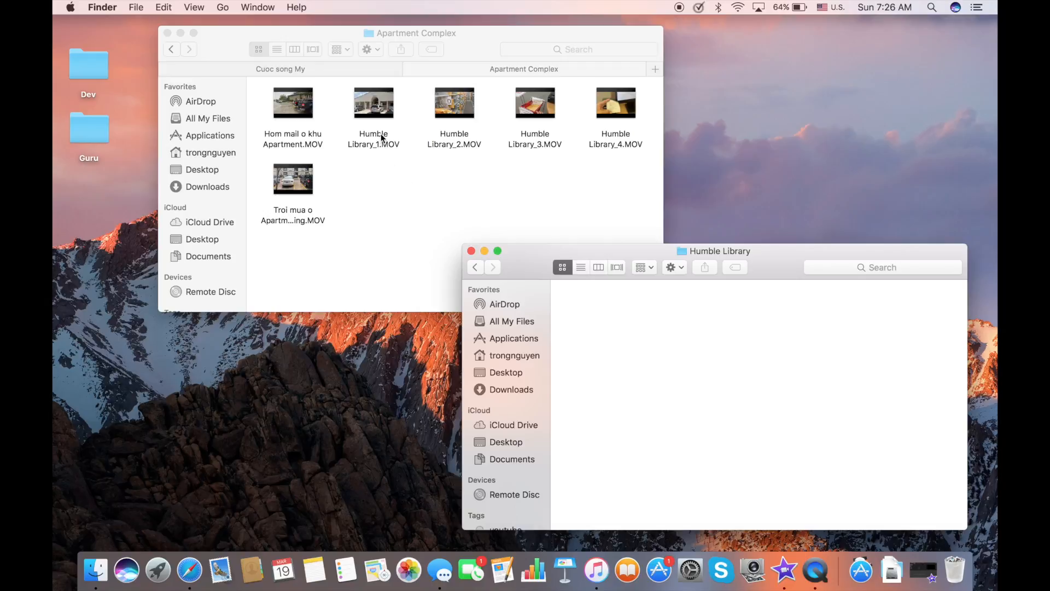
pyautogui.moveTo(394, 145)
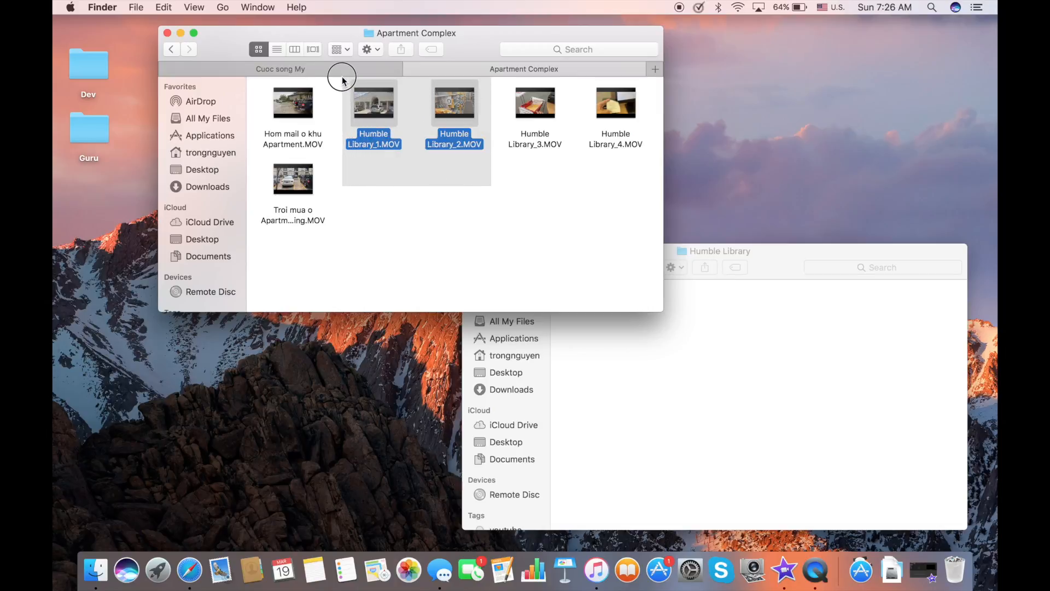
# - Select Humble Library_1 to _4.MOV together in Apartment Complex for moving into Humble Library
pyautogui.click(478, 188)
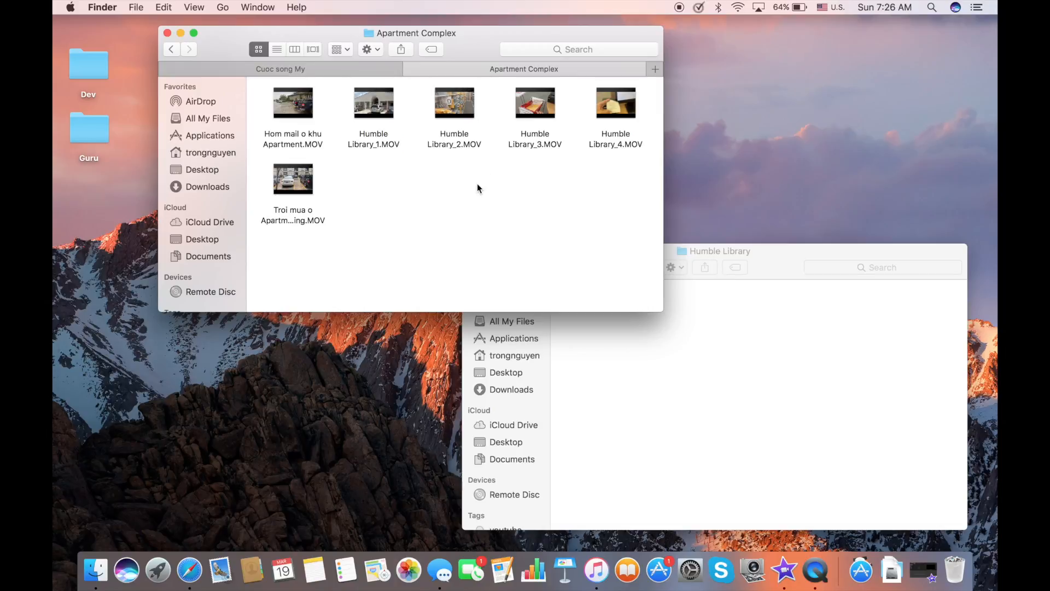
pyautogui.moveTo(393, 126)
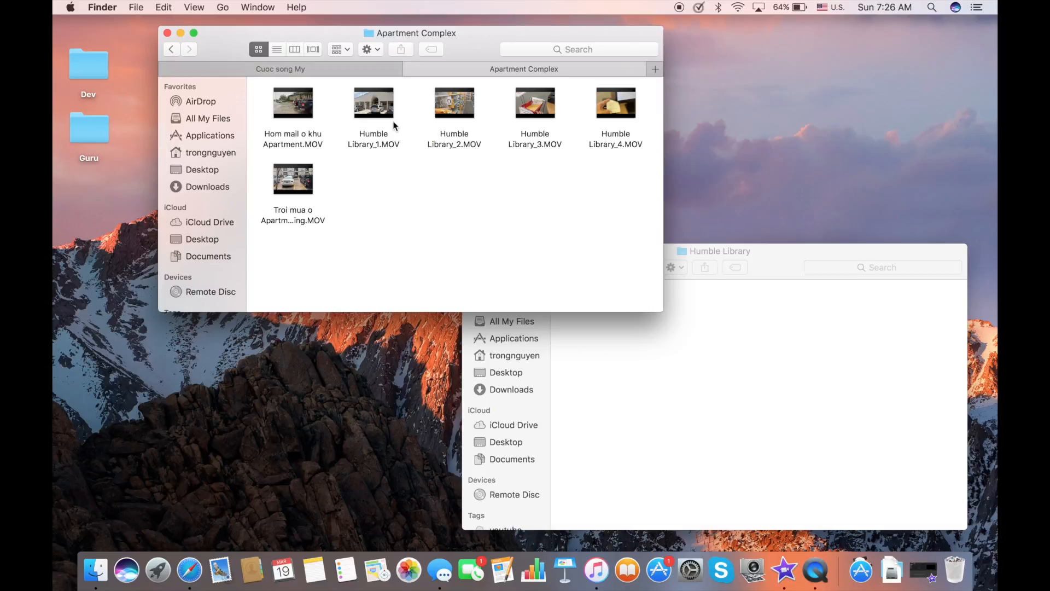
pyautogui.click(452, 102)
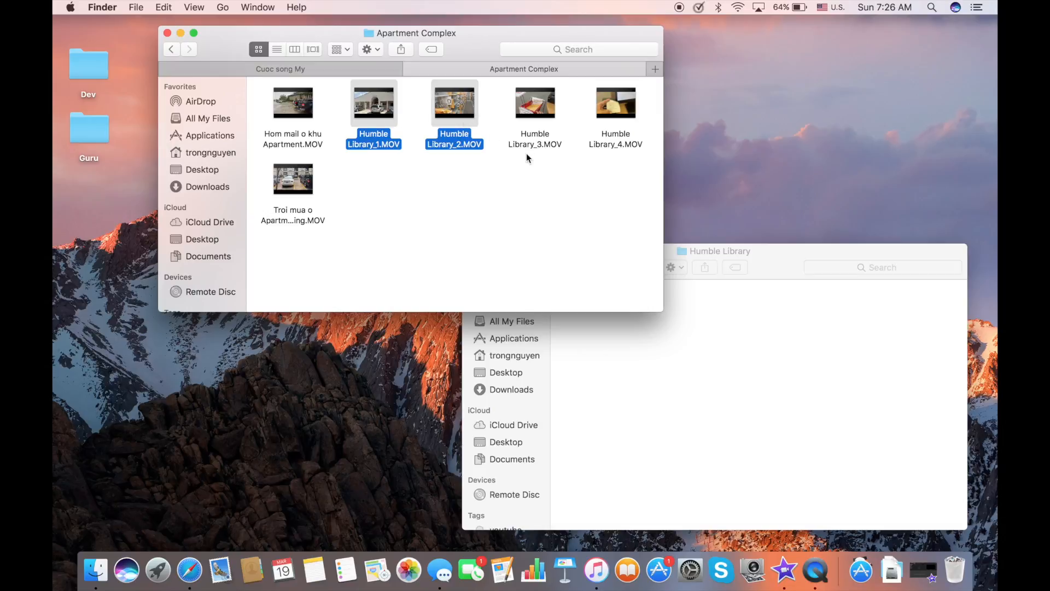
pyautogui.click(535, 103)
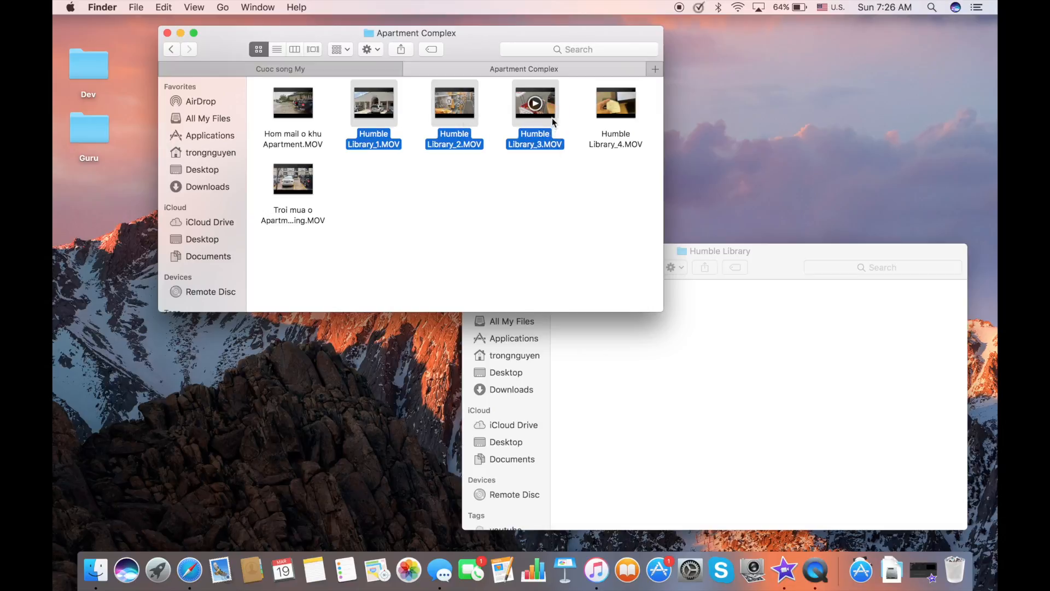
pyautogui.click(616, 103)
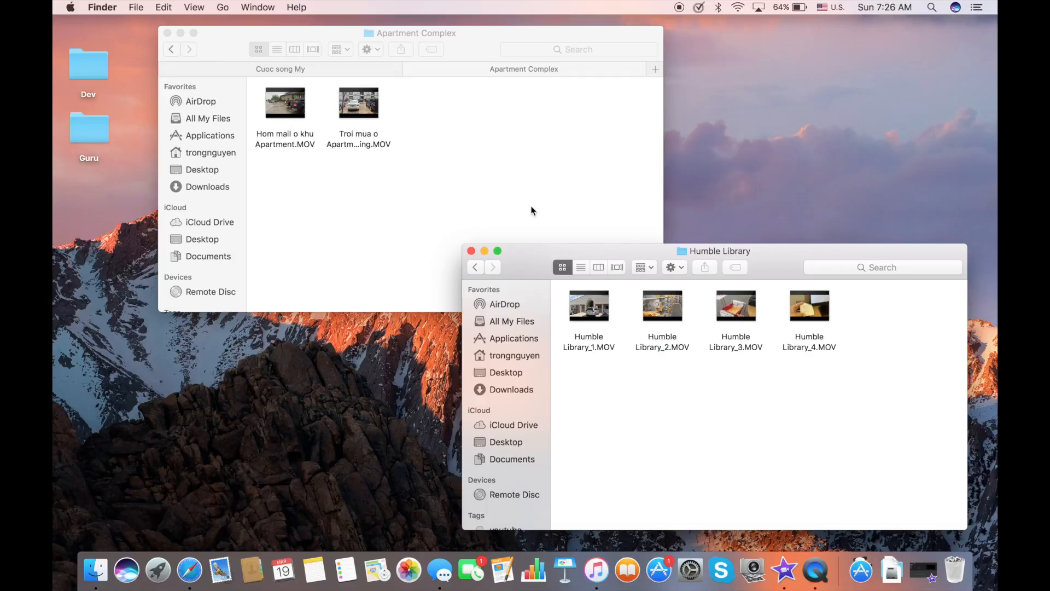
pyautogui.moveTo(682, 390)
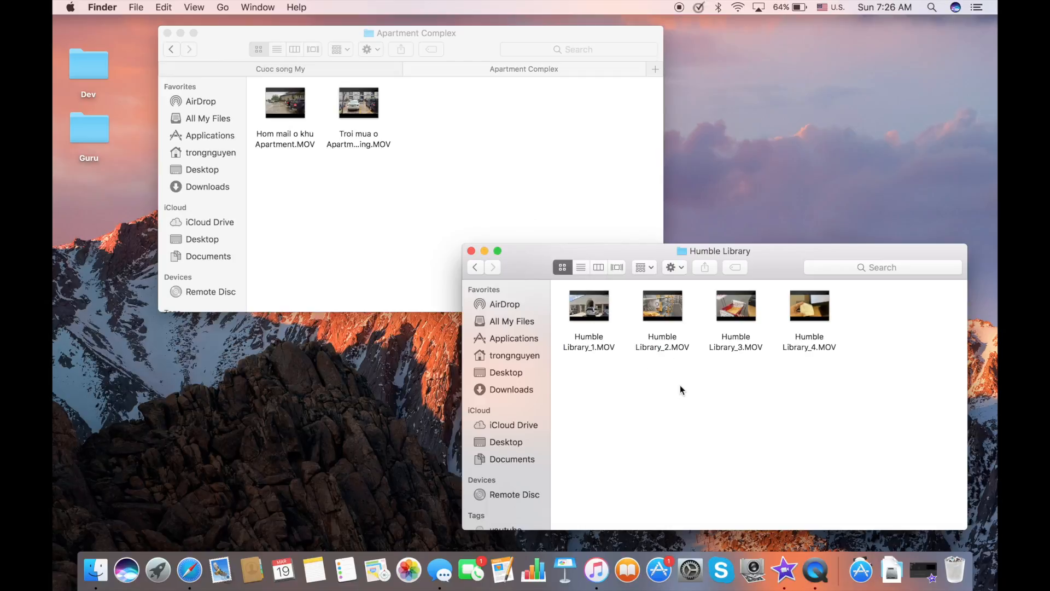